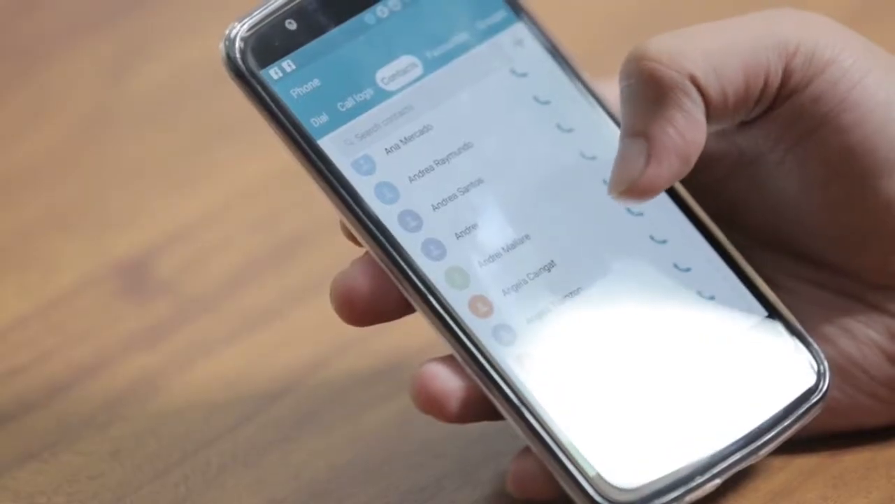
- Raytrace the current view so the shaded helicopter renders in the framebuffer window
{"action": "scroll", "scroll_direction": "down", "scroll_amount": 3}
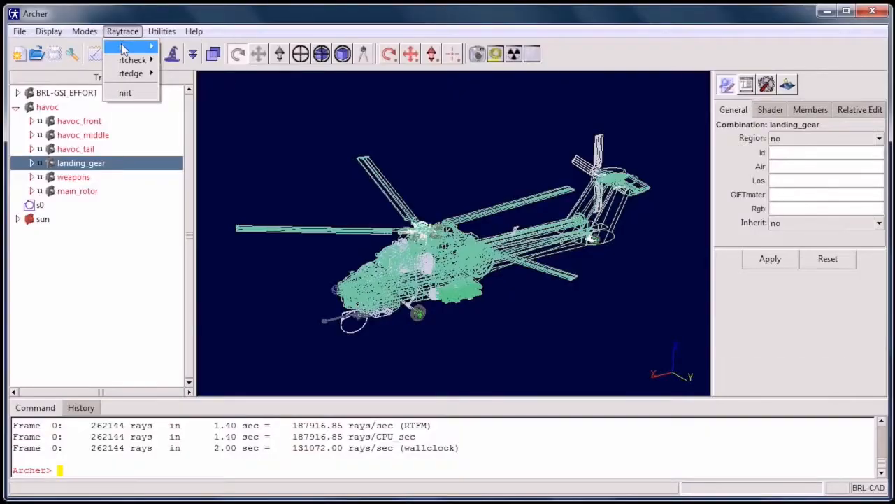
{"action": "left_click", "coordinate": [125, 92]}
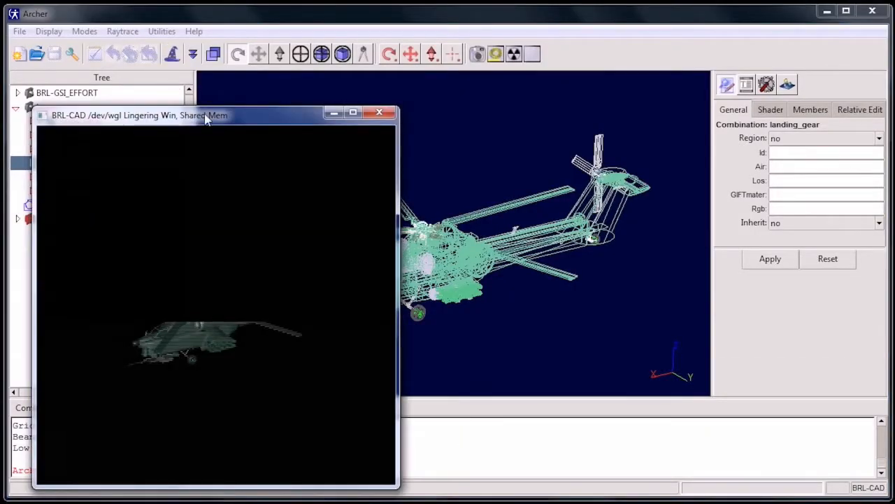